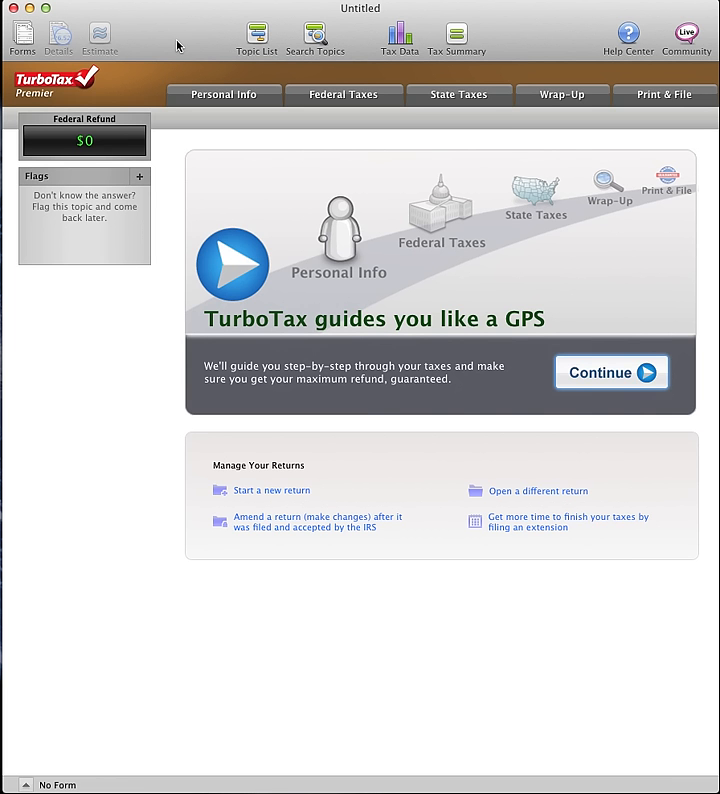
mouse_move(180, 46)
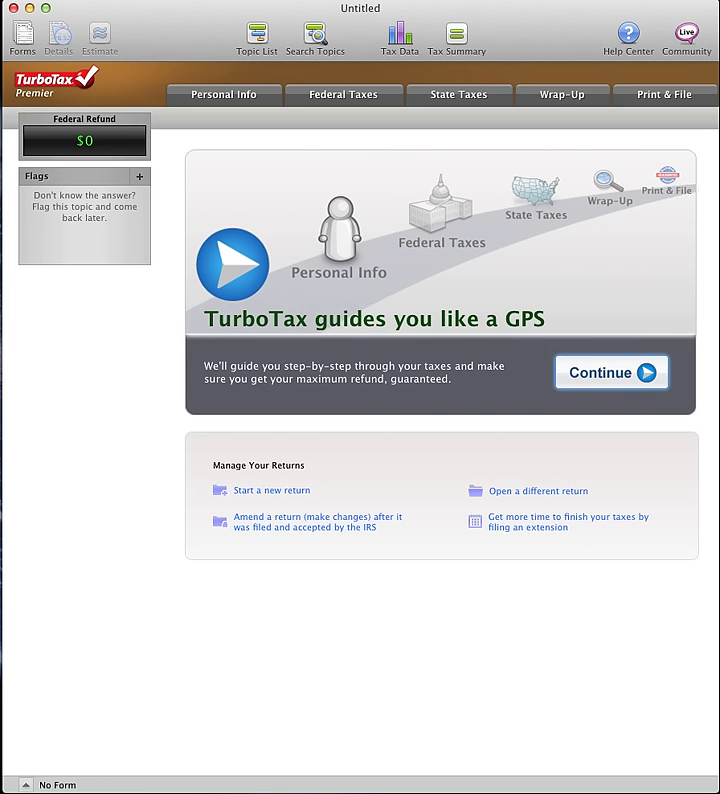
mouse_move(243, 147)
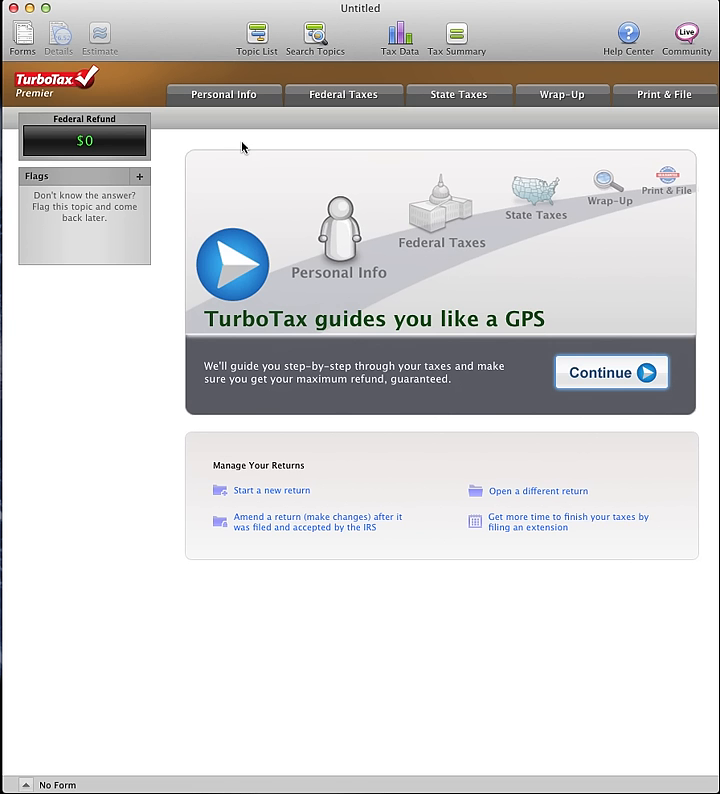
mouse_move(338, 135)
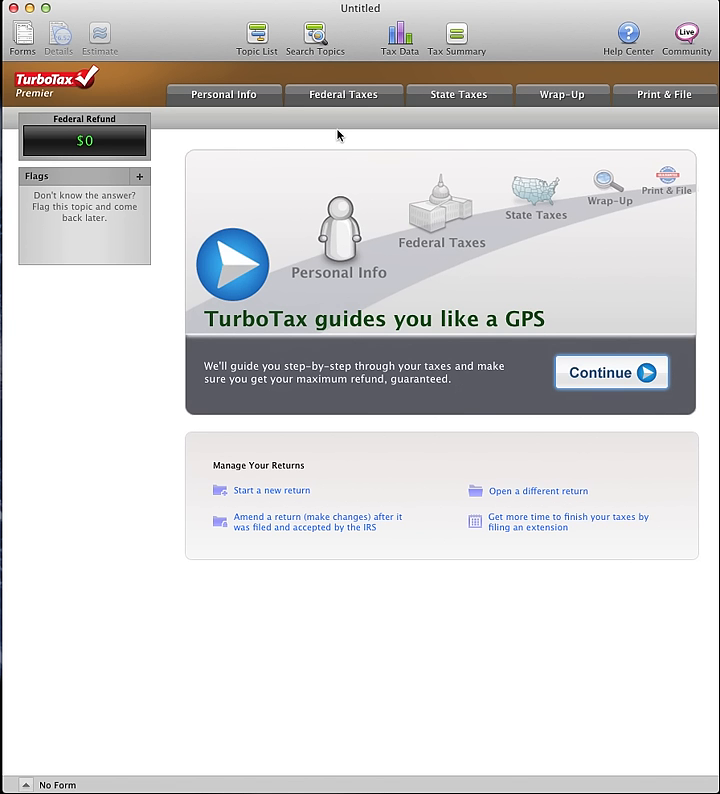
mouse_move(343, 94)
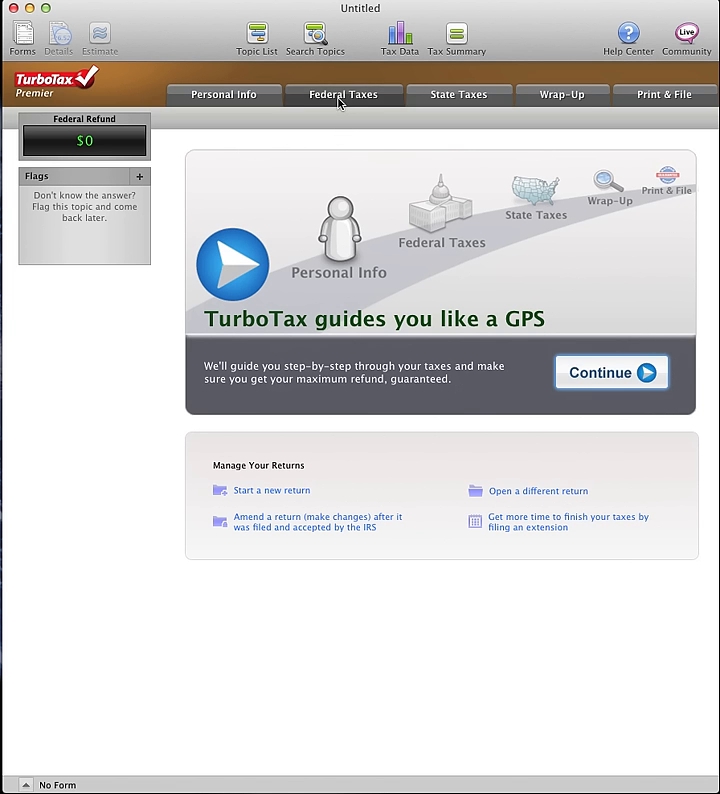
- Under Federal Taxes > Wages & Income, answer that you have no W-2s
click(343, 94)
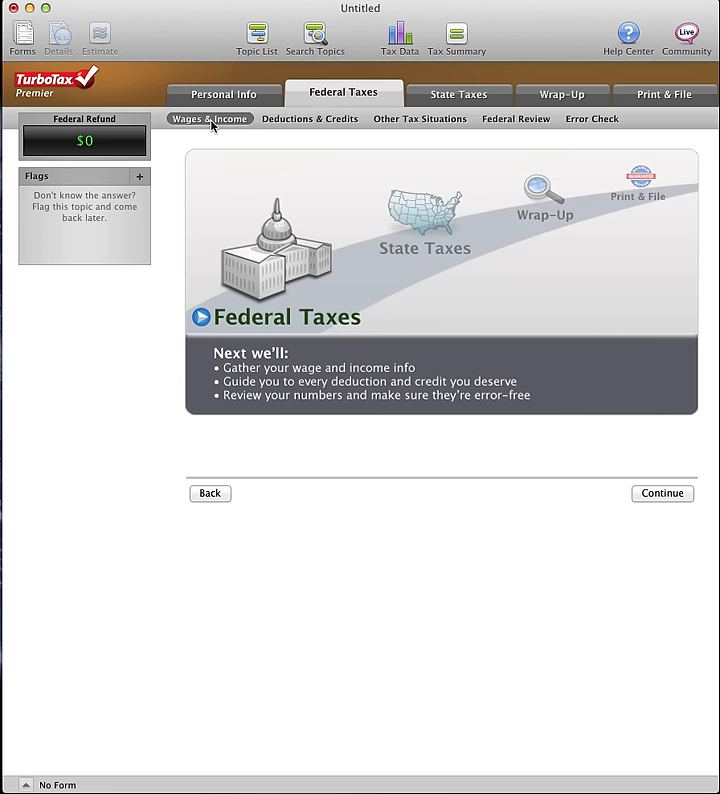
click(662, 493)
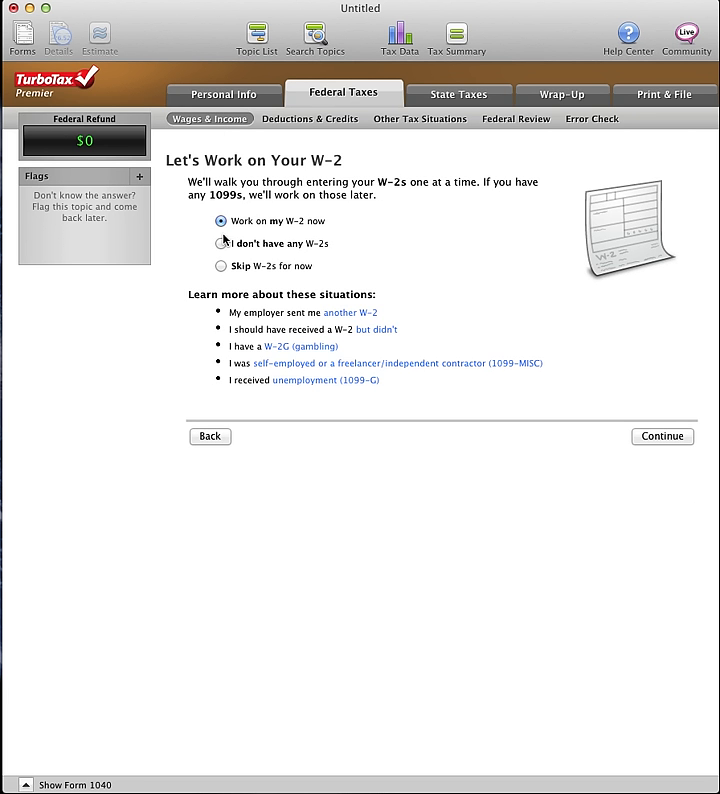
click(220, 243)
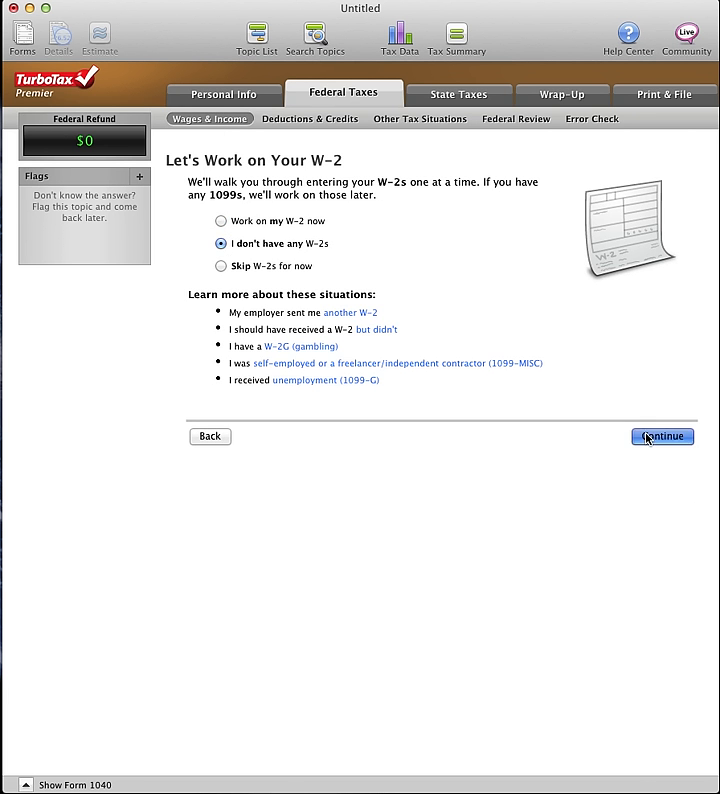
click(662, 436)
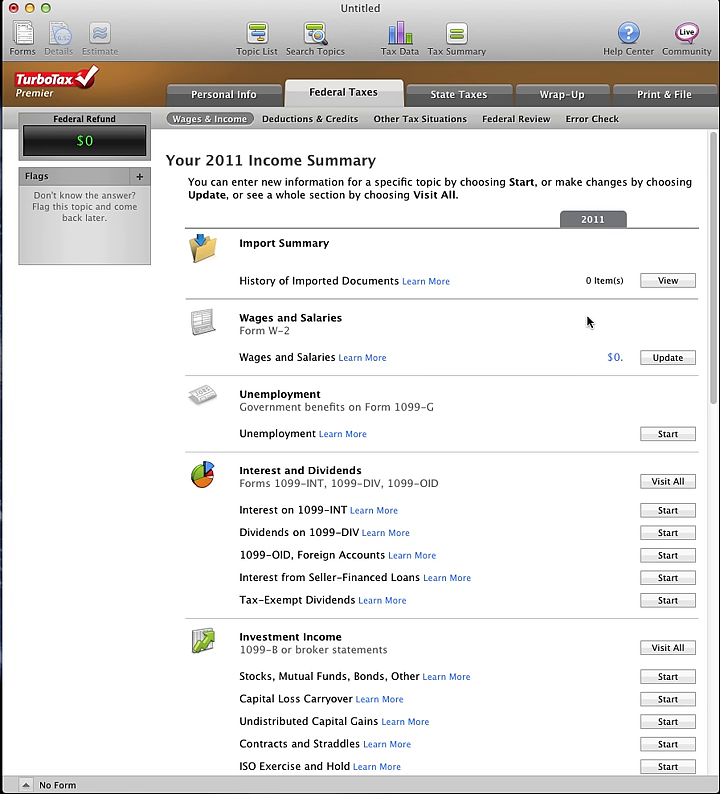
mouse_move(256, 264)
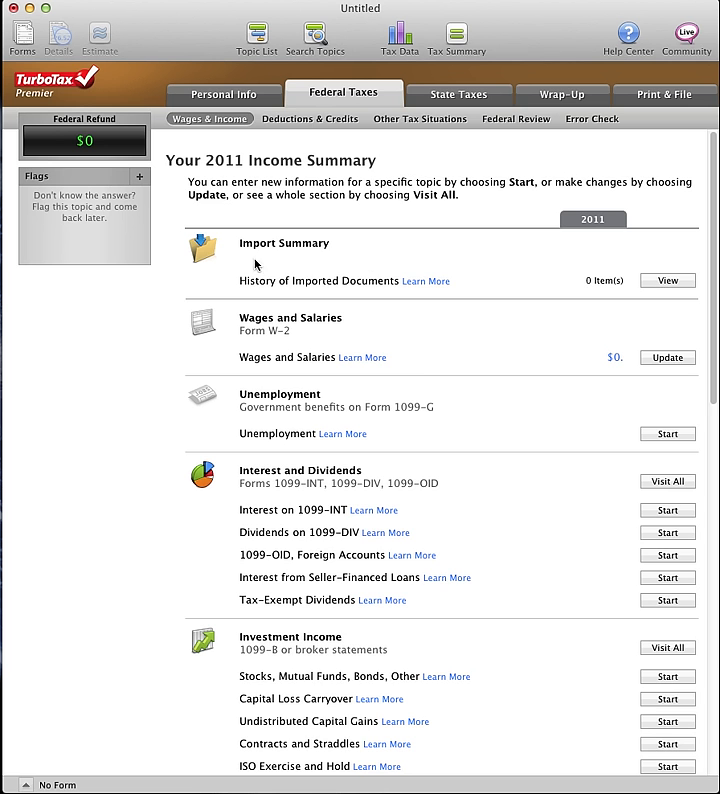
- Add other imported documents by searching 'k-1' and selecting Schedule K-1.com
click(666, 280)
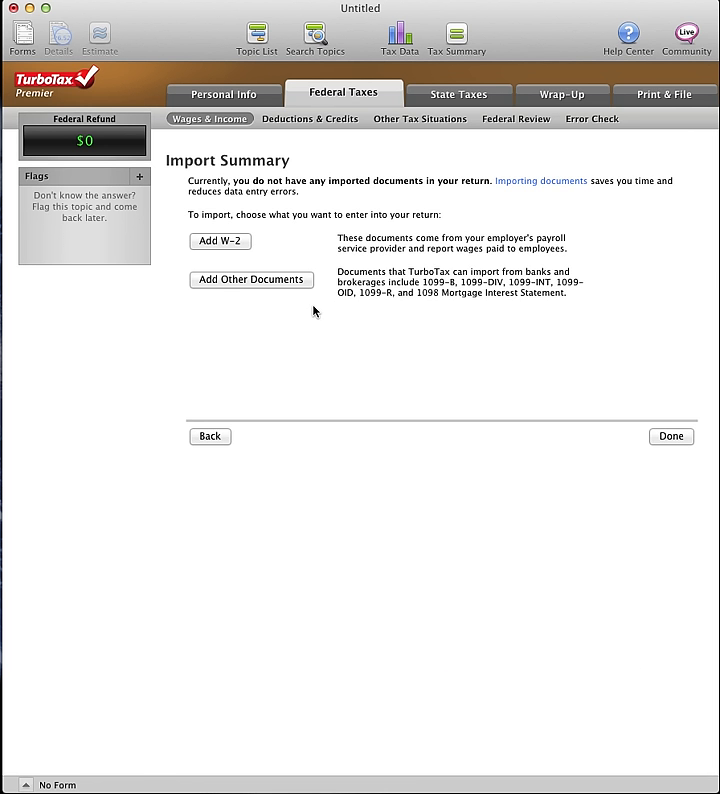
click(251, 280)
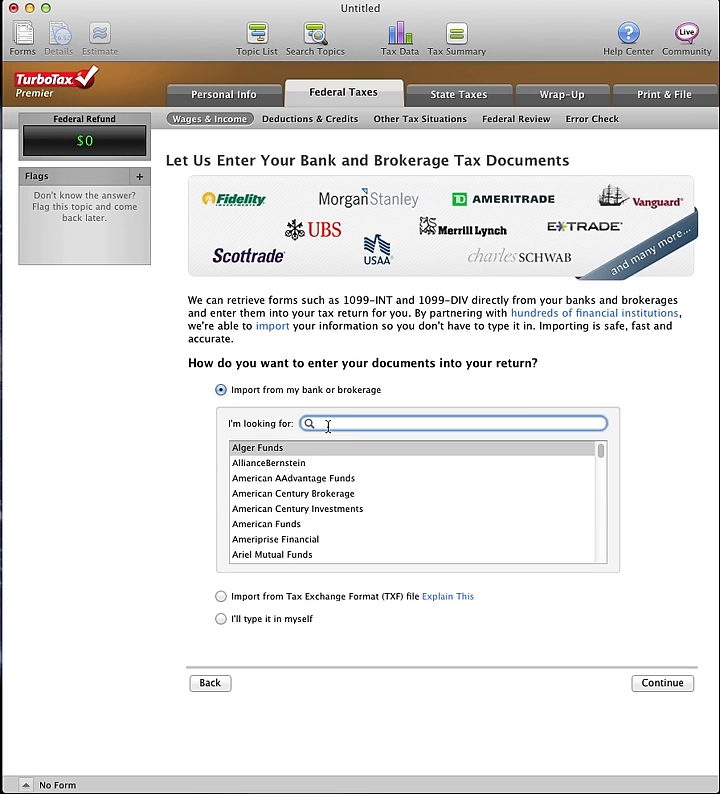
text(k-1)
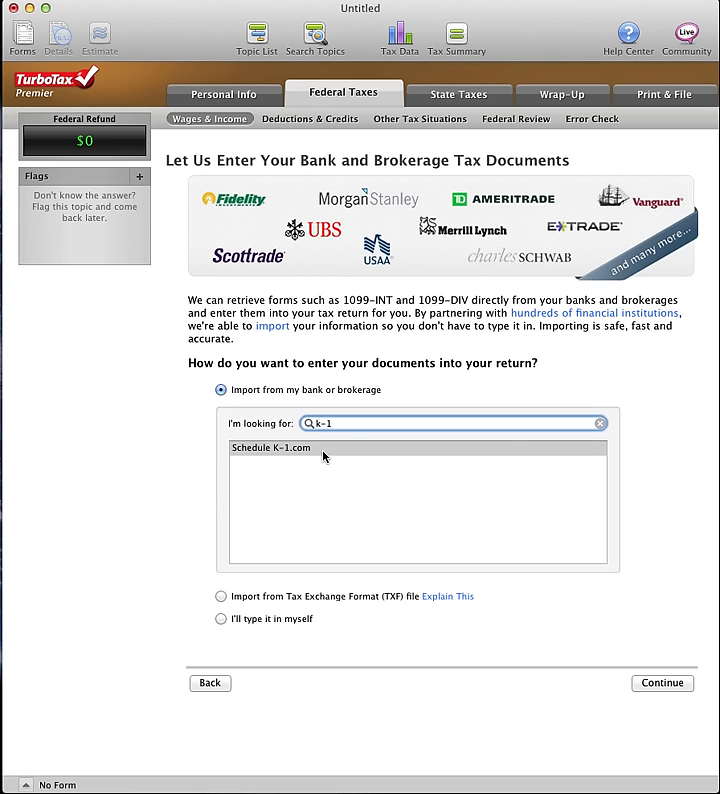
click(271, 447)
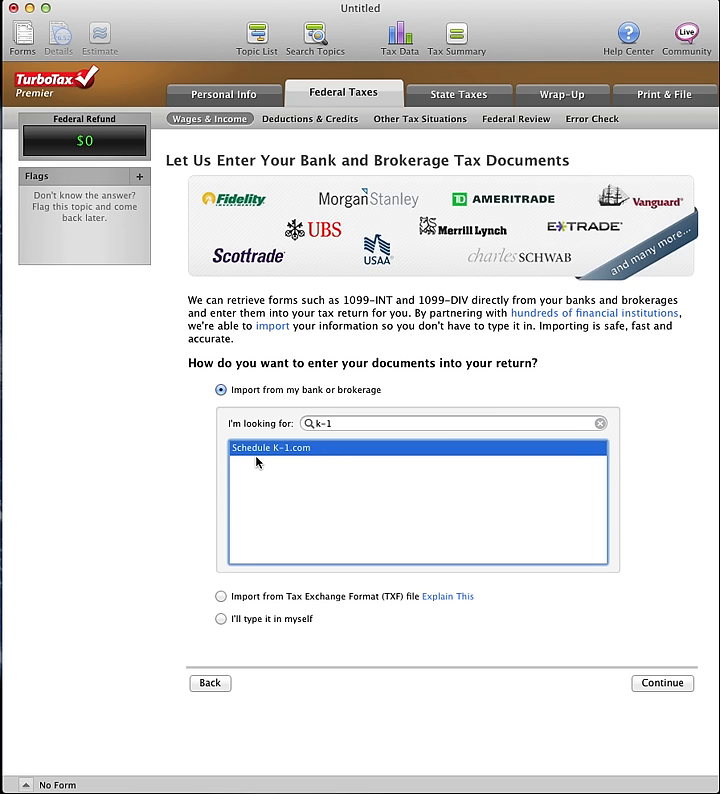
mouse_move(254, 464)
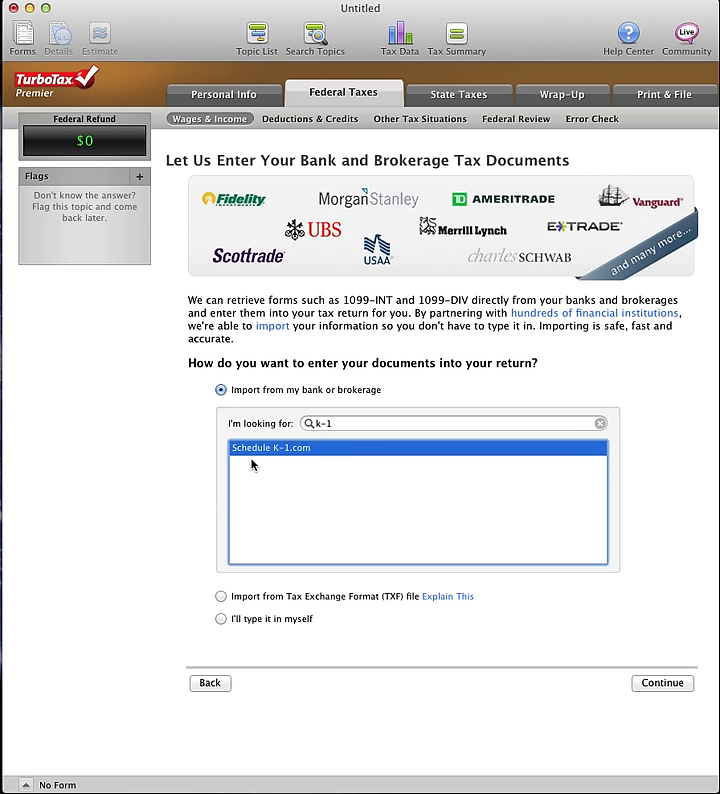
mouse_move(648, 668)
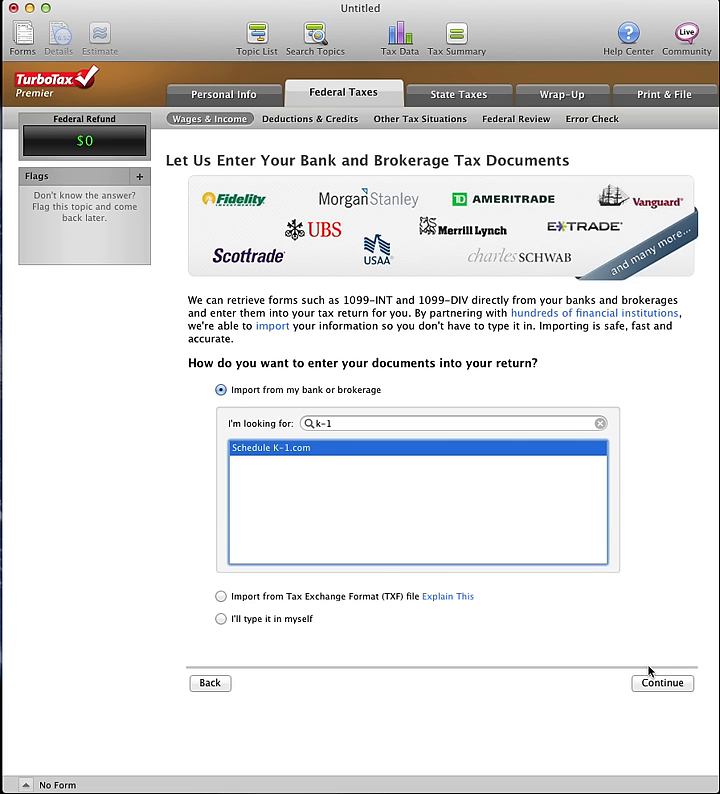
mouse_move(658, 686)
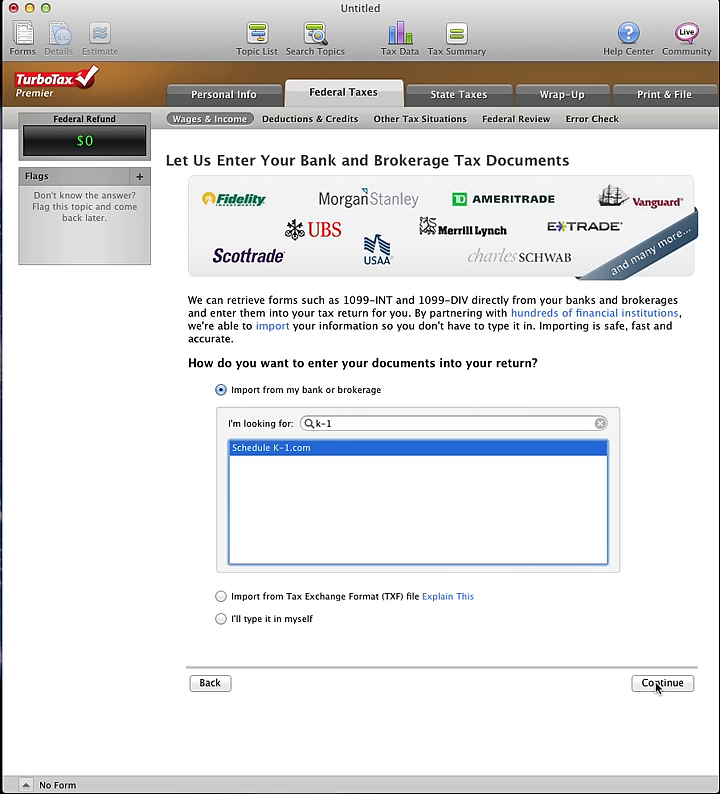
click(662, 683)
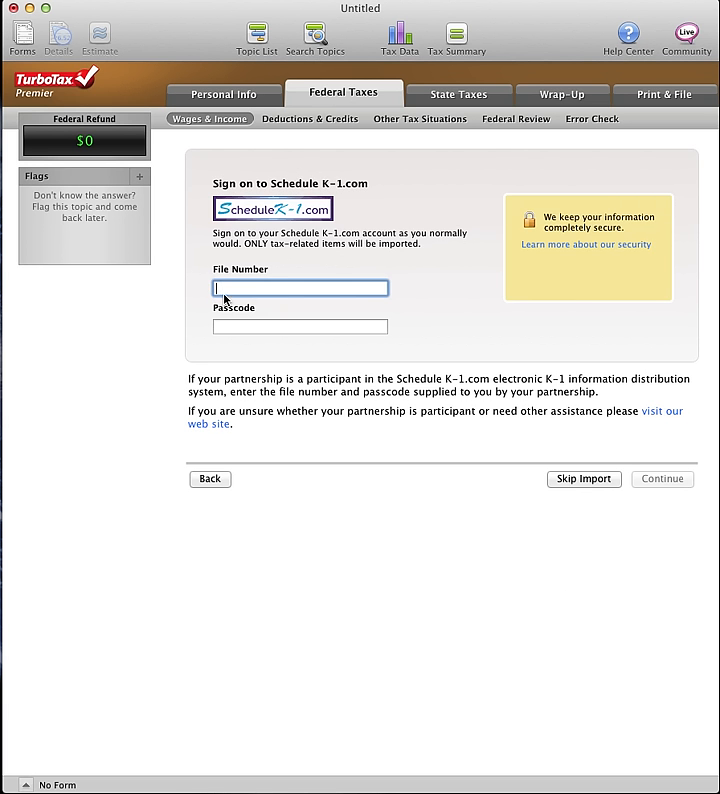
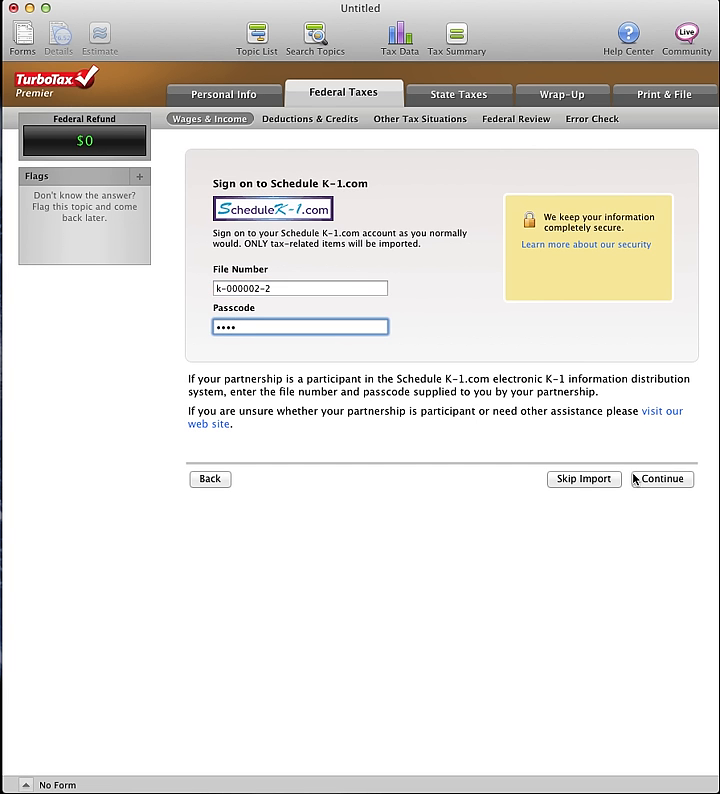
click(661, 479)
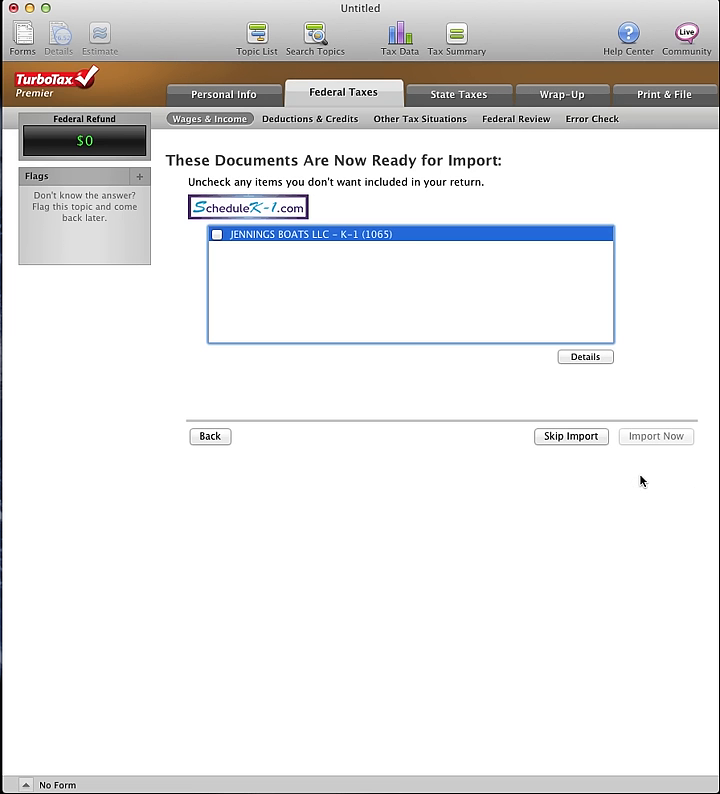
- Select the JENNINGS BOATS LLC K-1, import it, and close the Import Summary
click(216, 234)
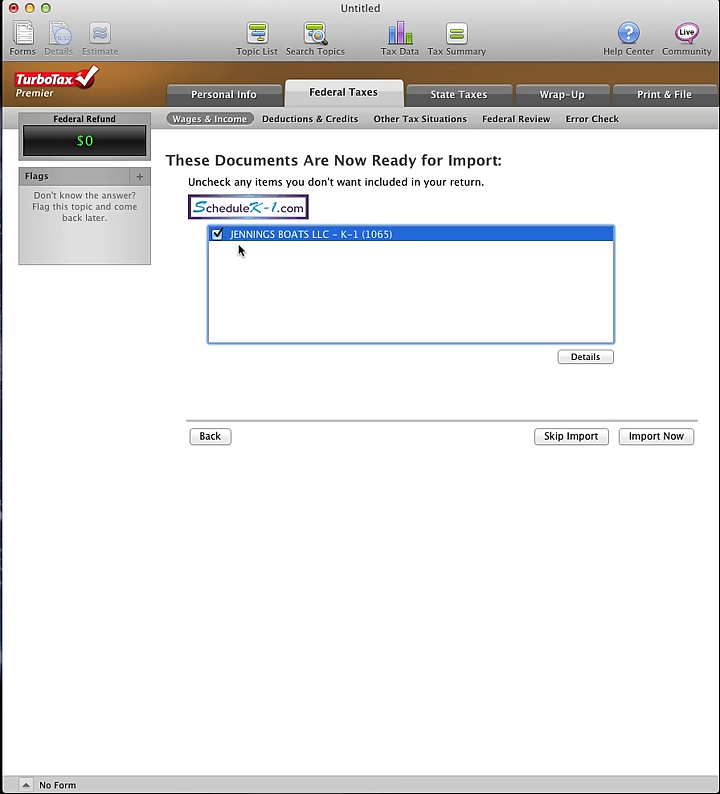
mouse_move(659, 442)
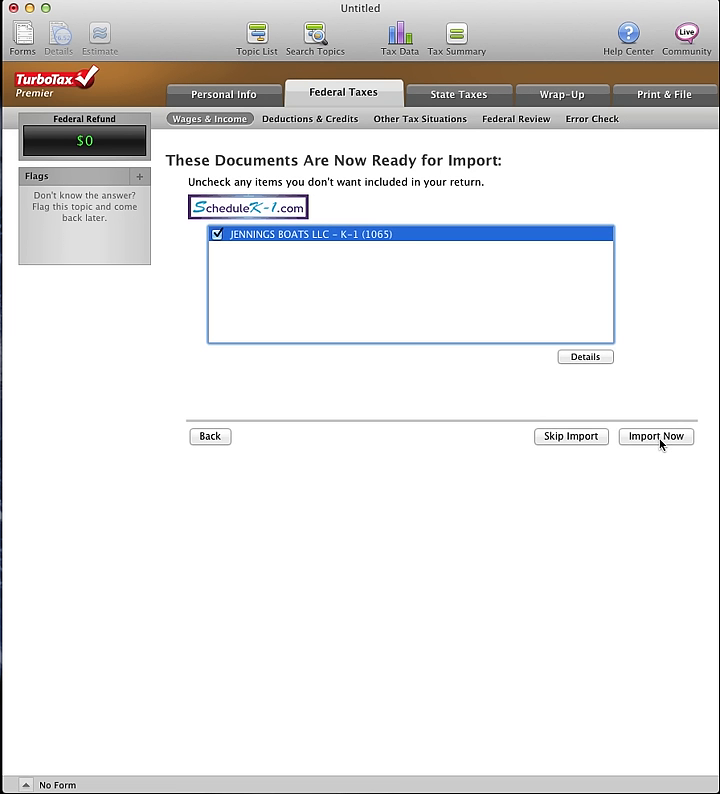
click(656, 436)
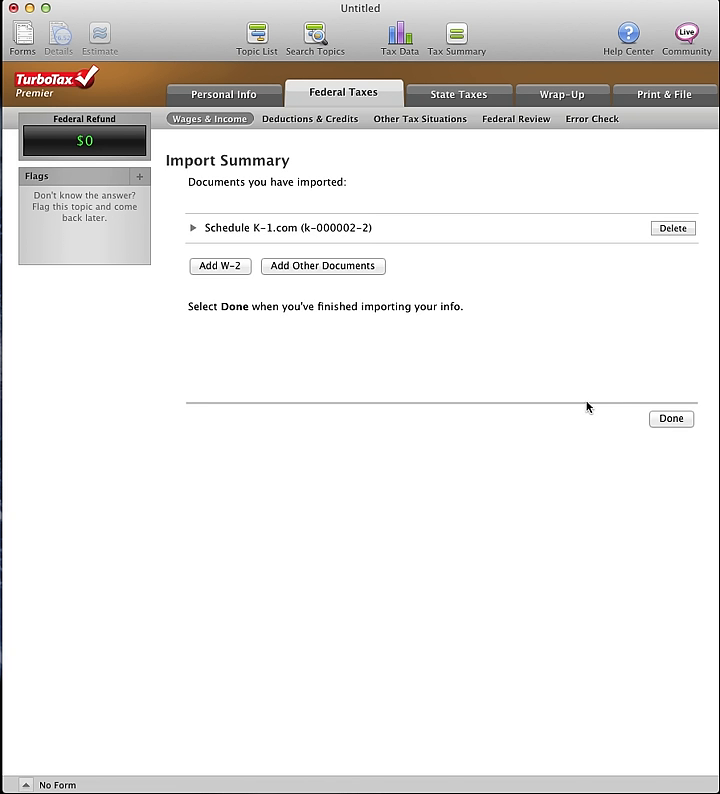
click(671, 419)
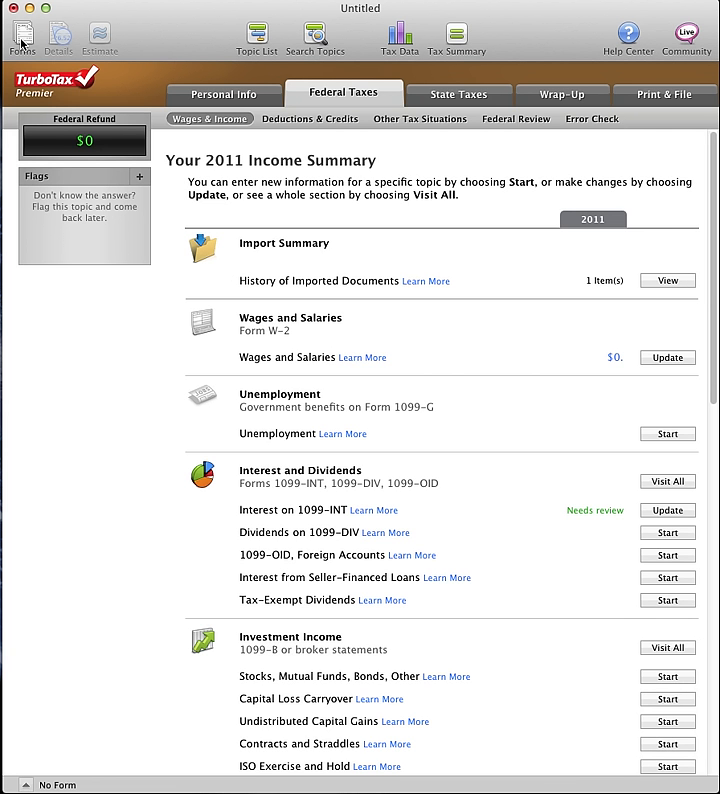
- Switch to Forms view to display the imported Jennings Boats LLC K-1 Partner form
click(21, 32)
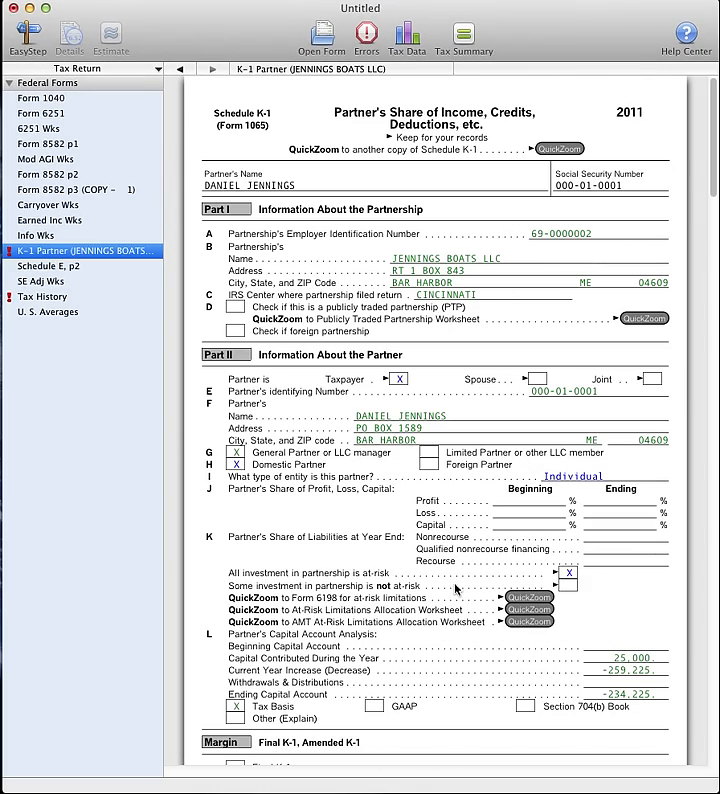
mouse_move(111, 535)
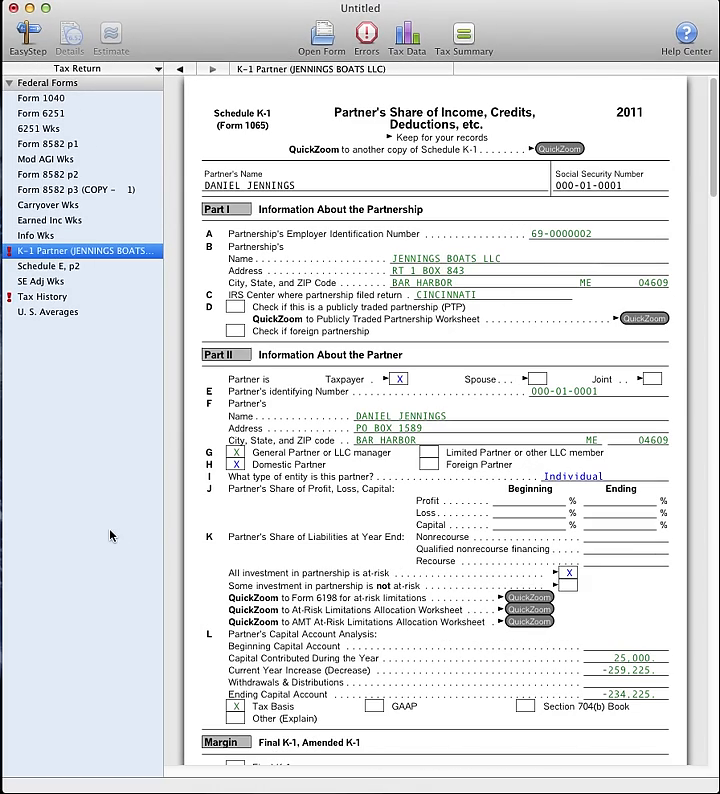